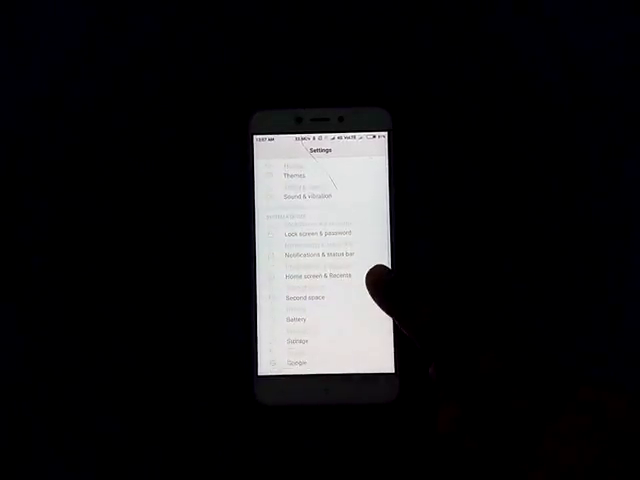
Scroll down MIUI Settings and go into Dual apps to clone WhatsApp
scroll(down, 3)
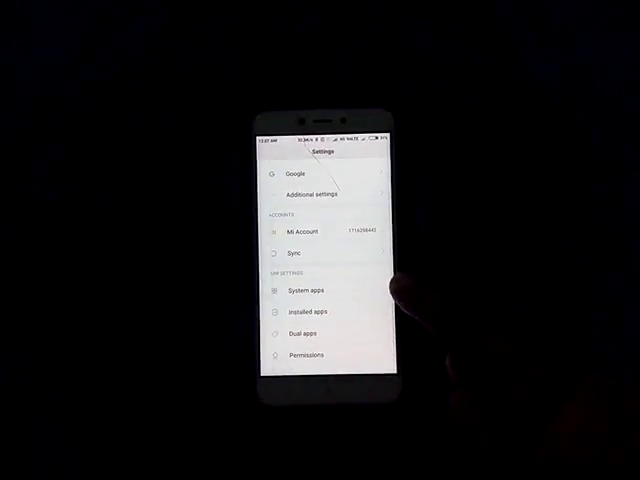
scroll(down, 3)
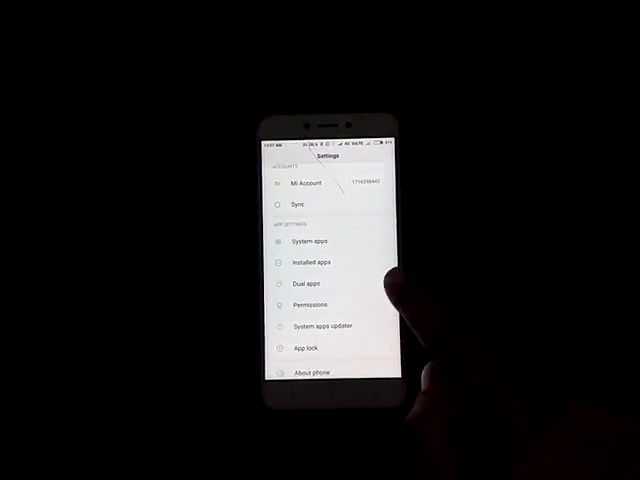
click(312, 284)
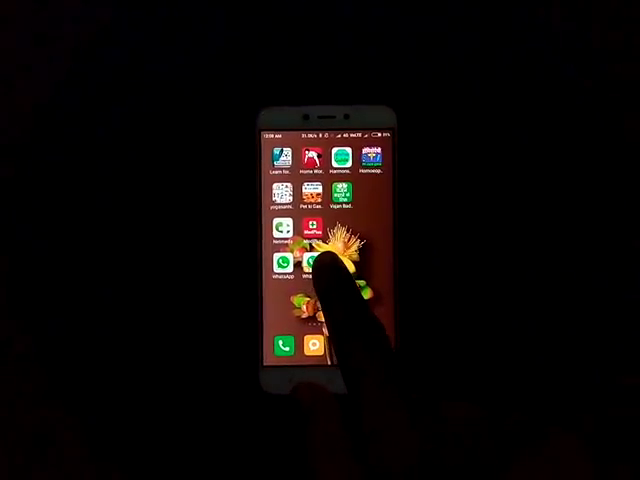
Launch the dual WhatsApp copy from the home screen to its welcome screen
click(288, 264)
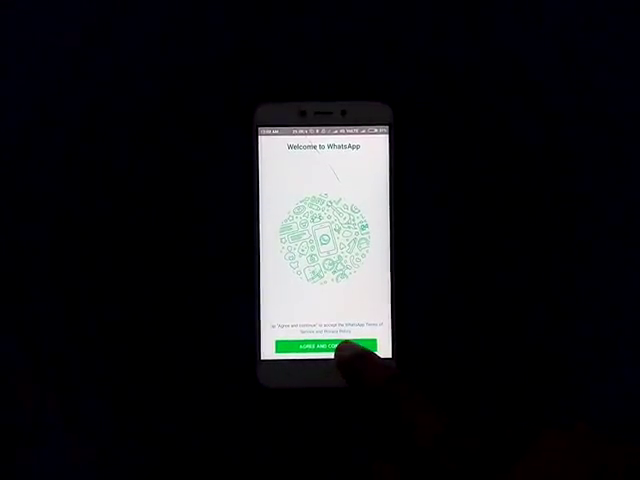
Agree and continue past the Welcome to WhatsApp terms
click(320, 348)
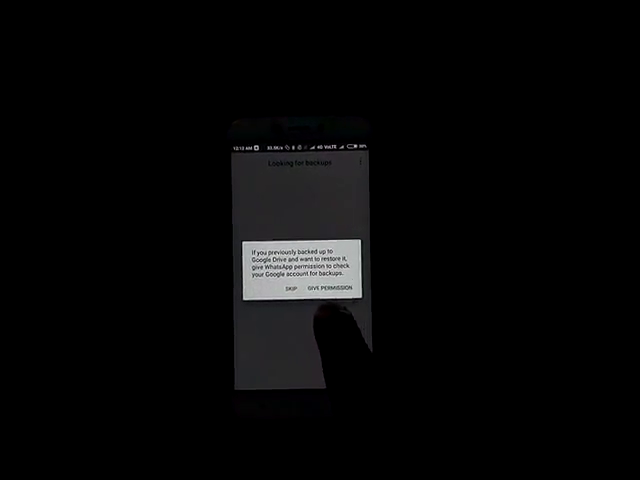
Allow WhatsApp to check Google Drive for a chat backup
click(328, 300)
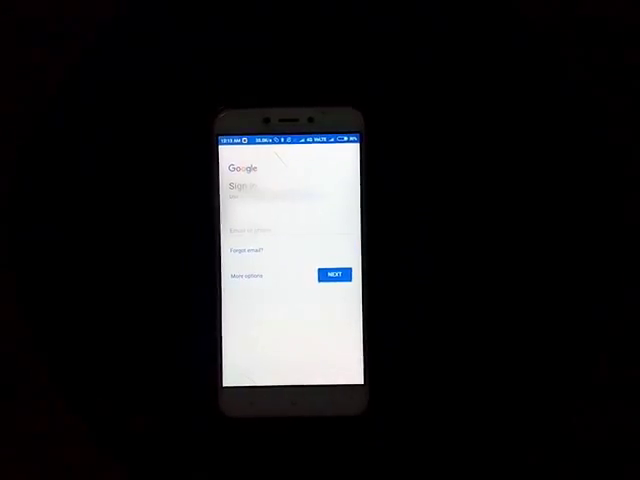
Submit the Google email and password to reach the Restore backup screen
click(336, 274)
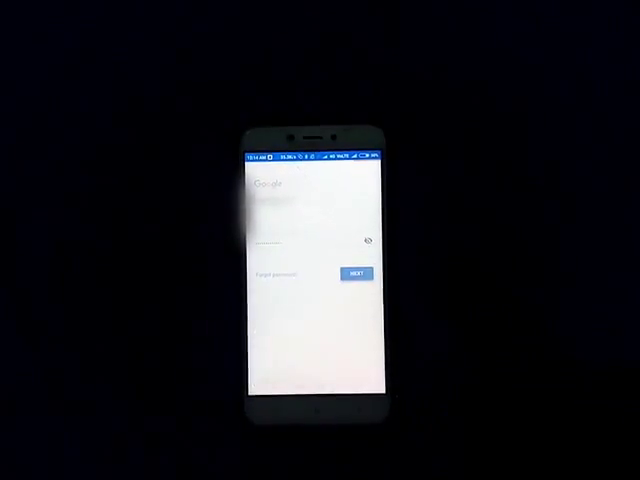
click(356, 274)
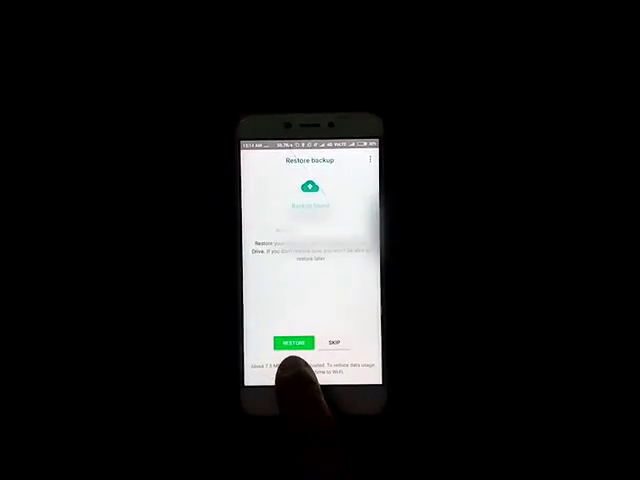
Restore the found chat backup and wait for it to complete
click(292, 342)
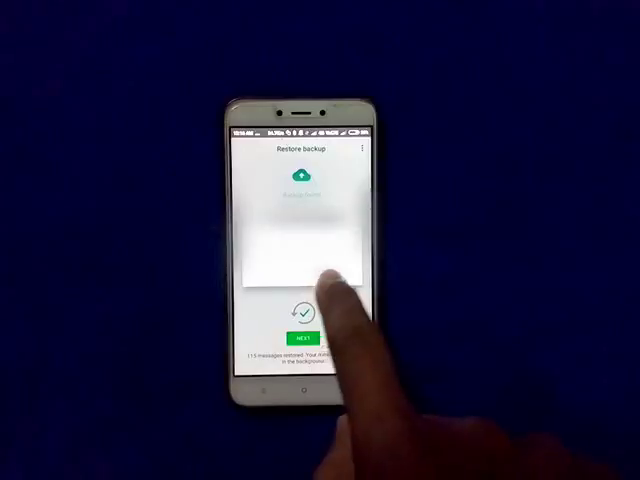
Continue past the restore and confirm the profile name 'Aaya' to reach the chats list
click(308, 330)
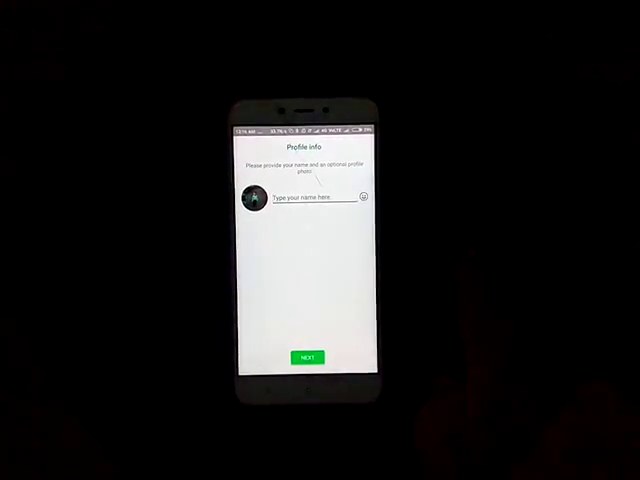
click(310, 196)
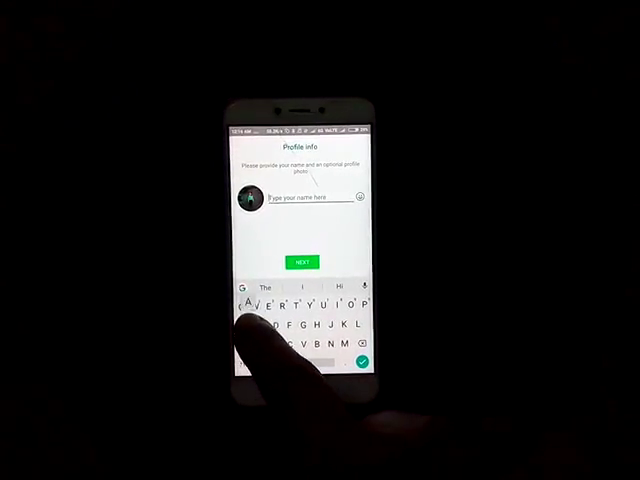
text(Aayan)
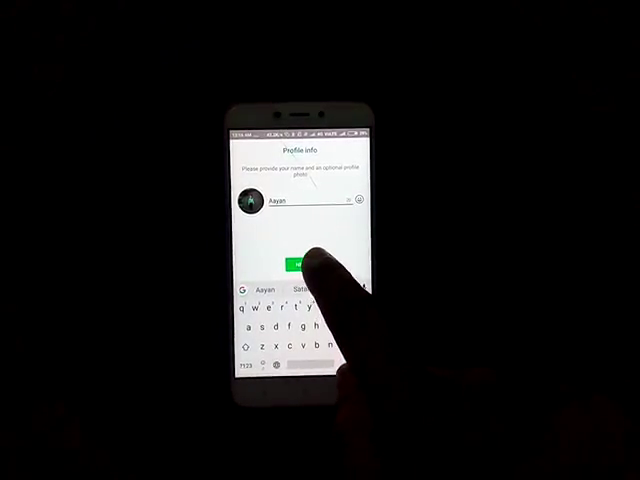
click(302, 262)
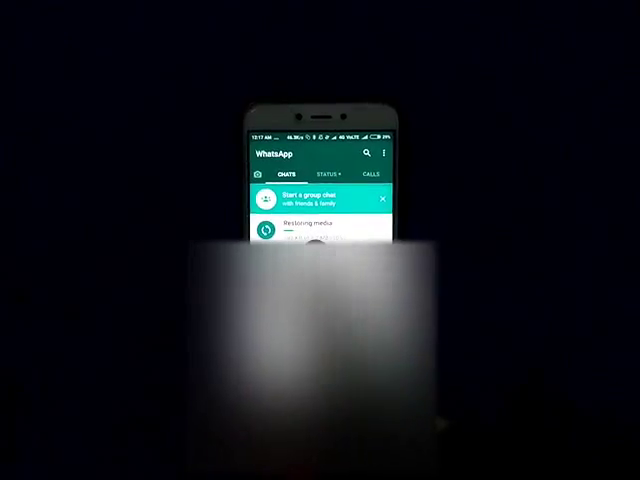
Show the Calls tab listing the two restored past calls
click(368, 164)
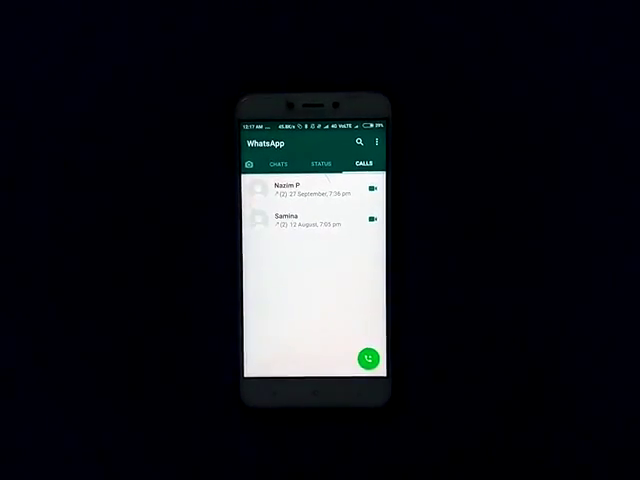